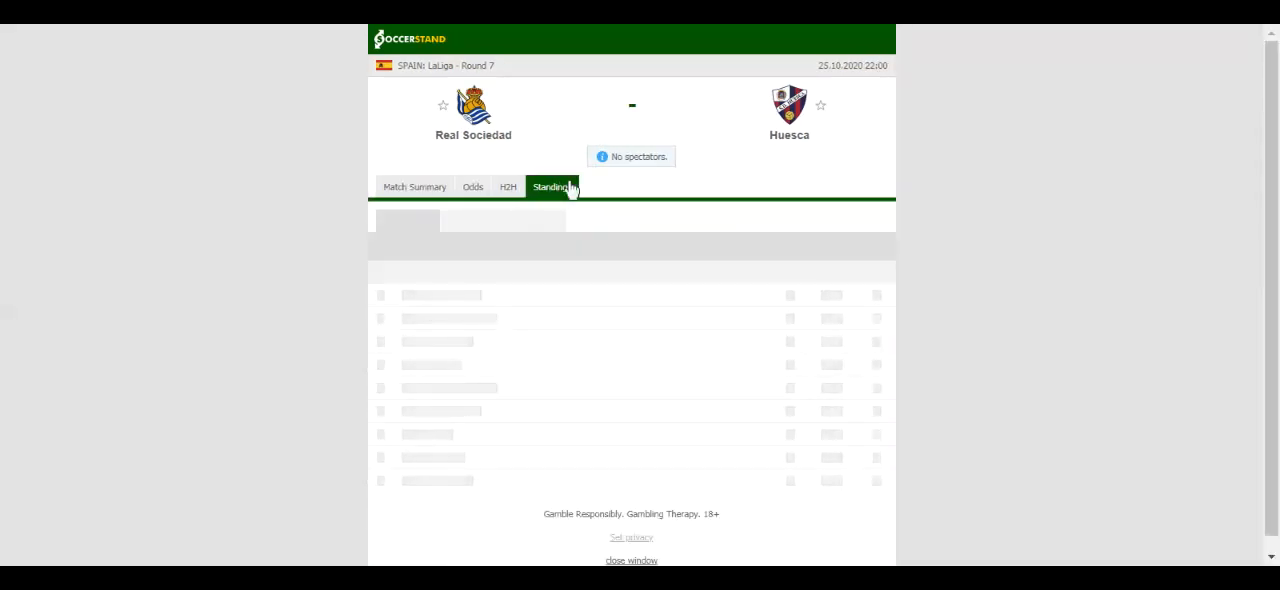
Load the overall LaLiga standings table, showing Real Sociedad first on 11 points.
click(551, 187)
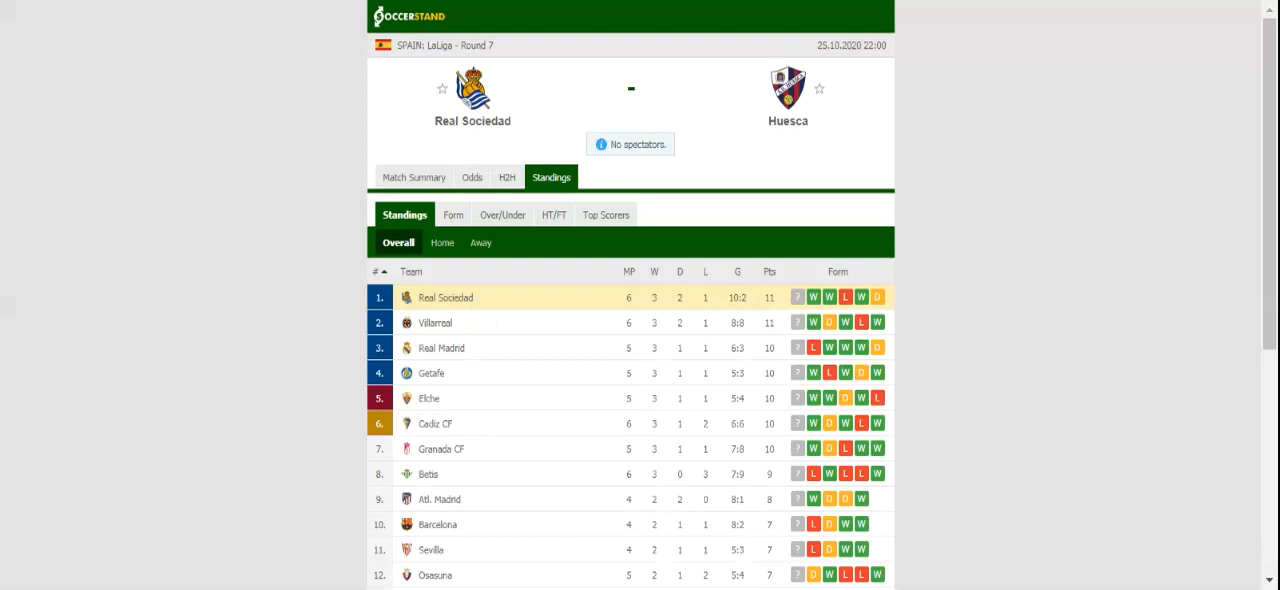
Review both clubs' recent and head-to-head results, then load the match's betting odds.
click(506, 177)
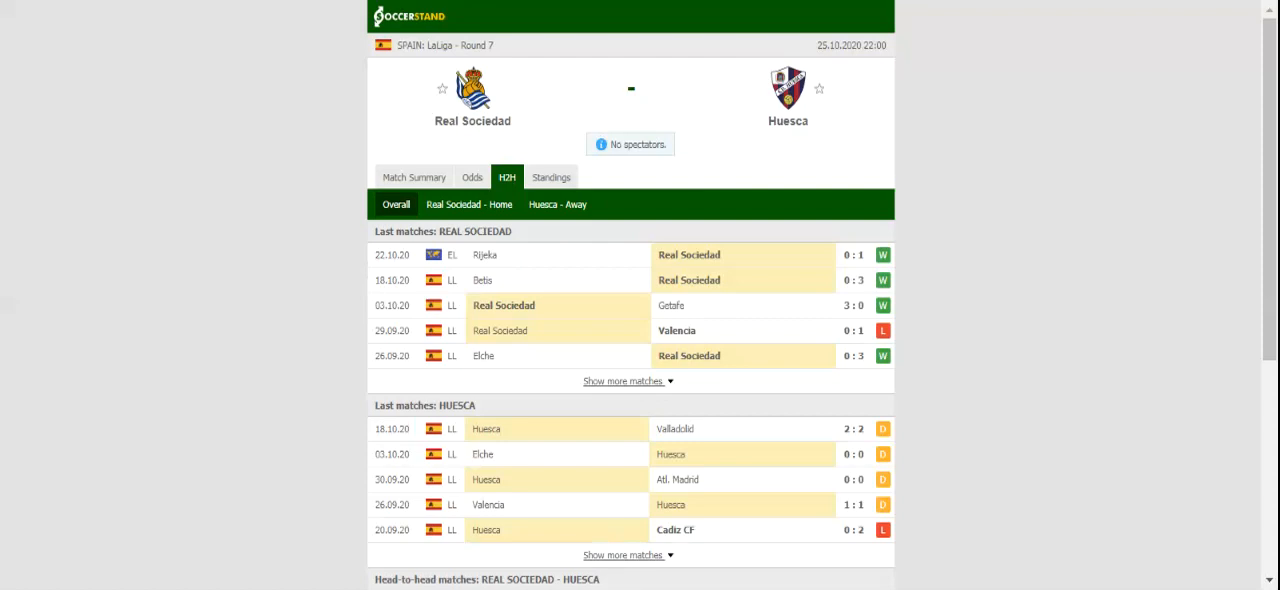
click(471, 177)
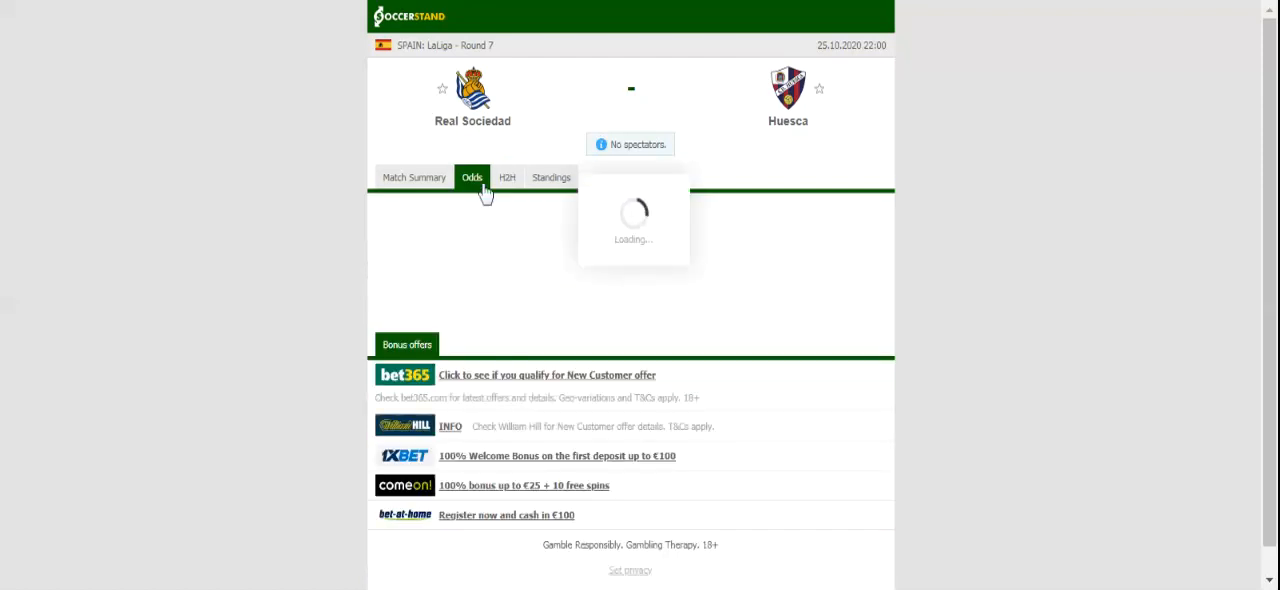